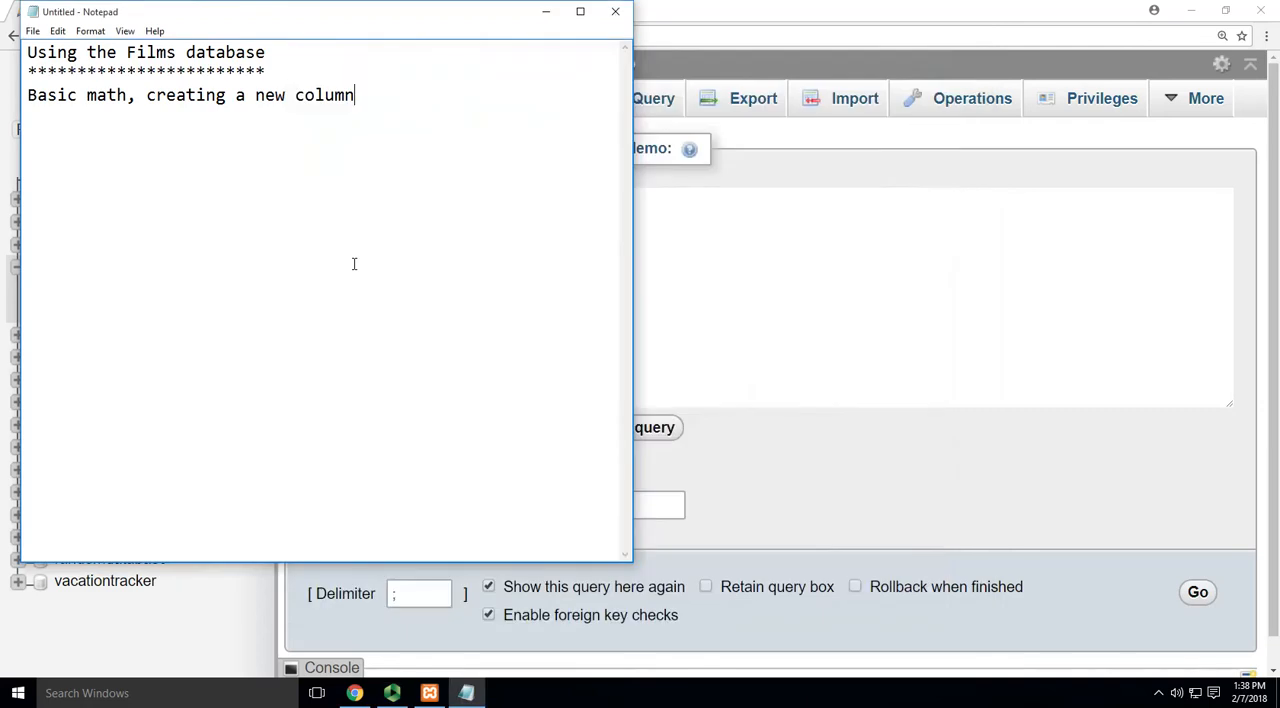
mouse_move(315, 160)
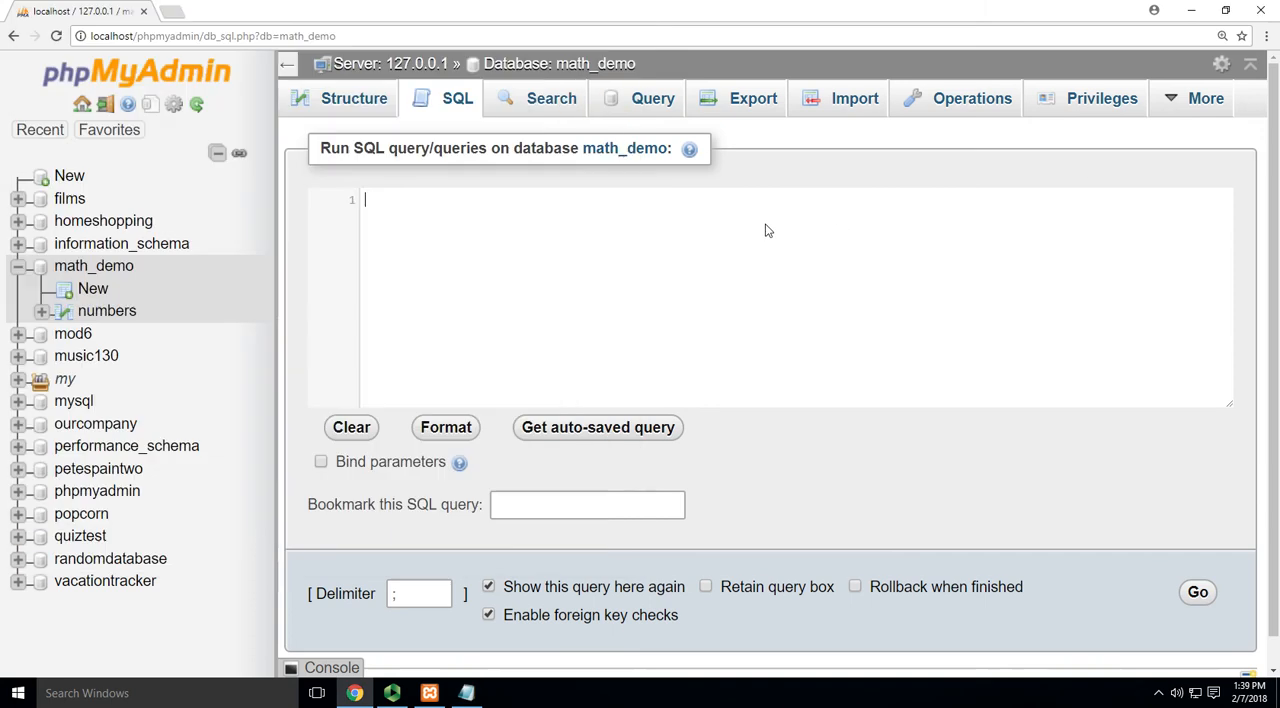
mouse_move(93, 266)
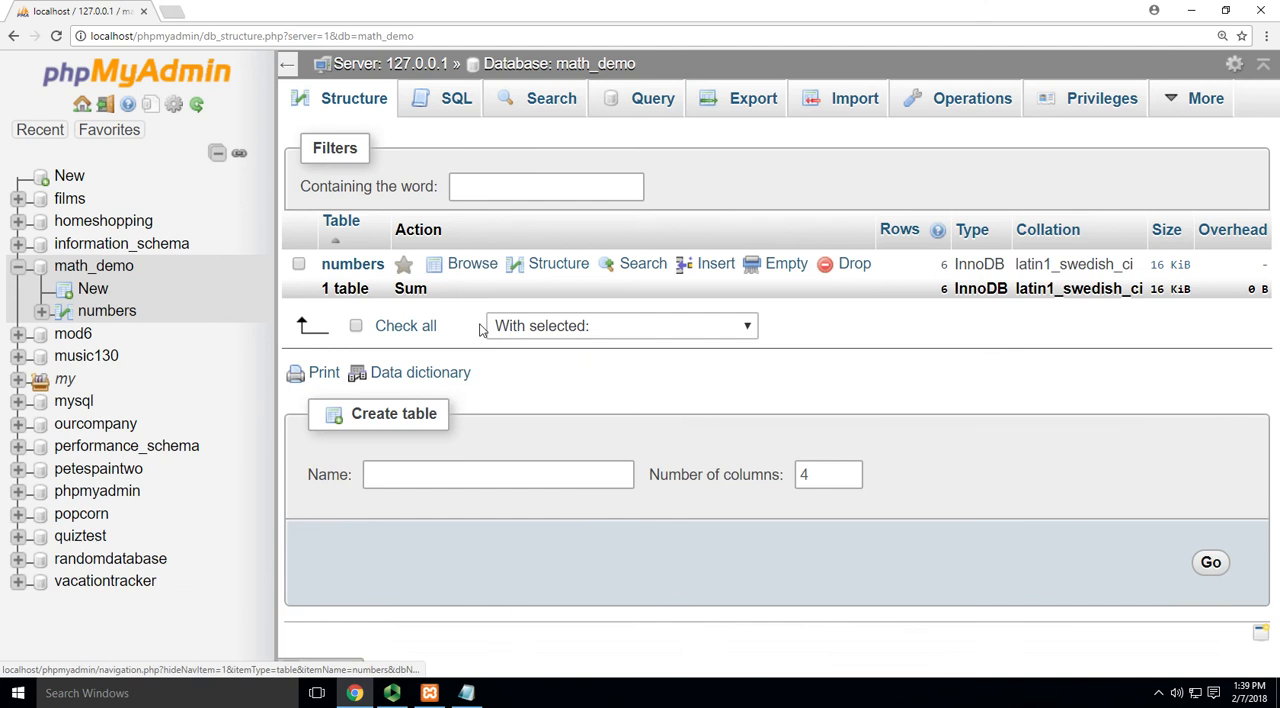
mouse_move(88, 318)
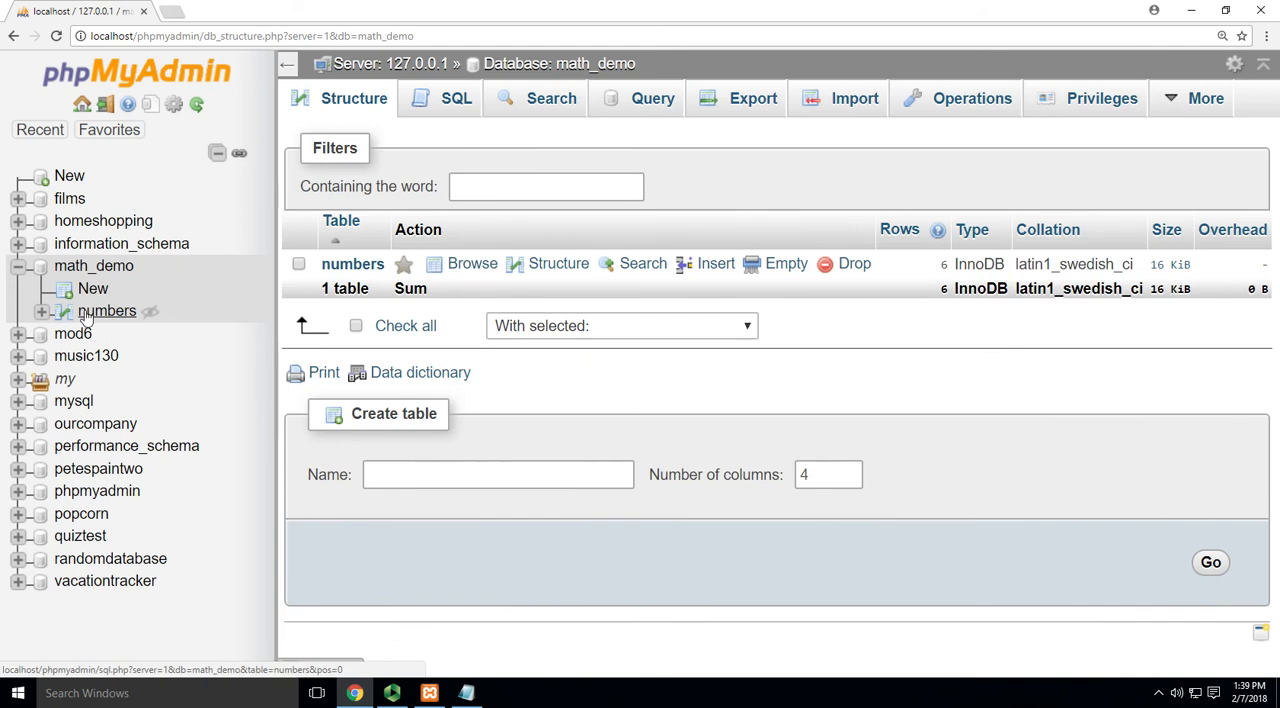
Browse the numbers table's six rows, view its SQL tab, then return to the math_demo overview
left_click(107, 311)
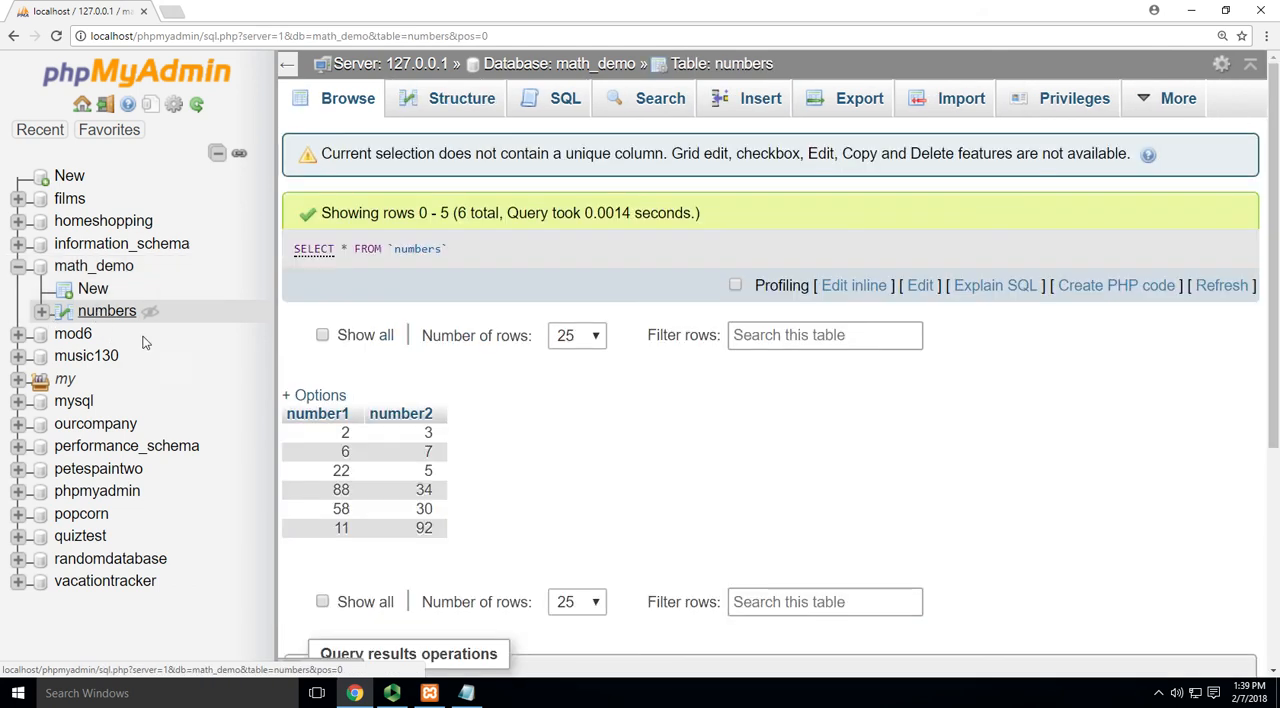
mouse_move(318, 413)
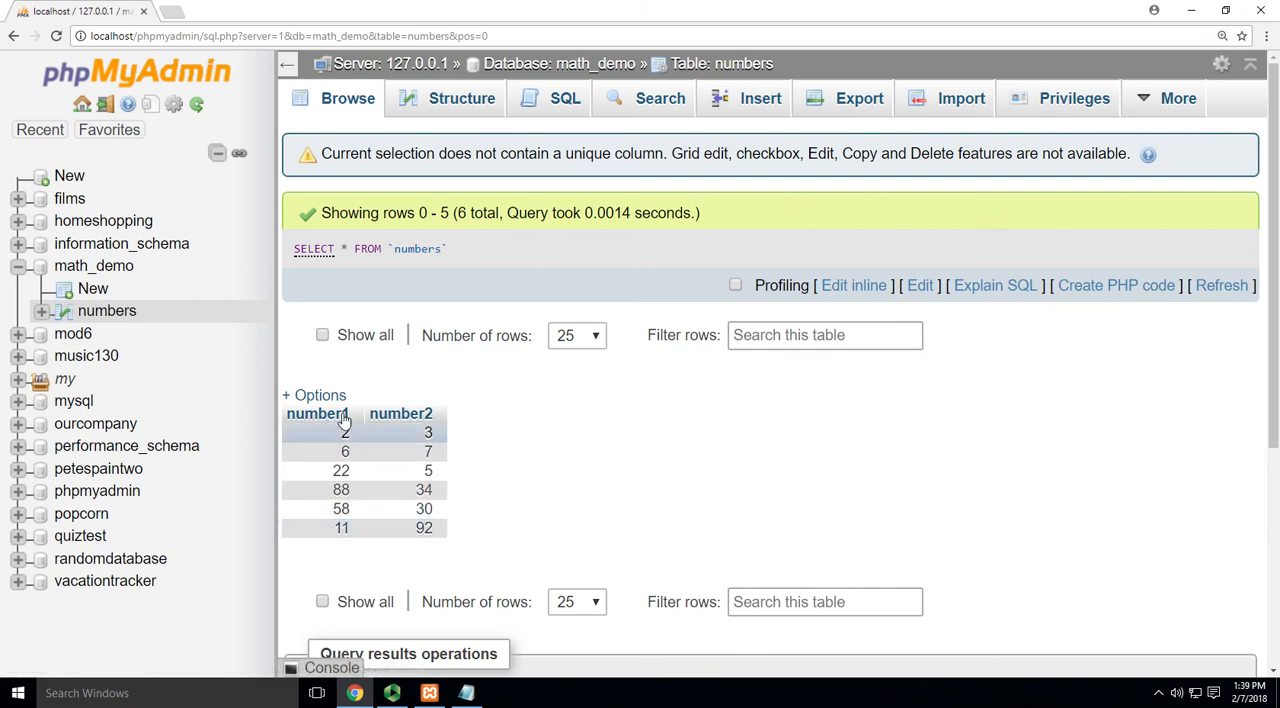
mouse_move(318, 413)
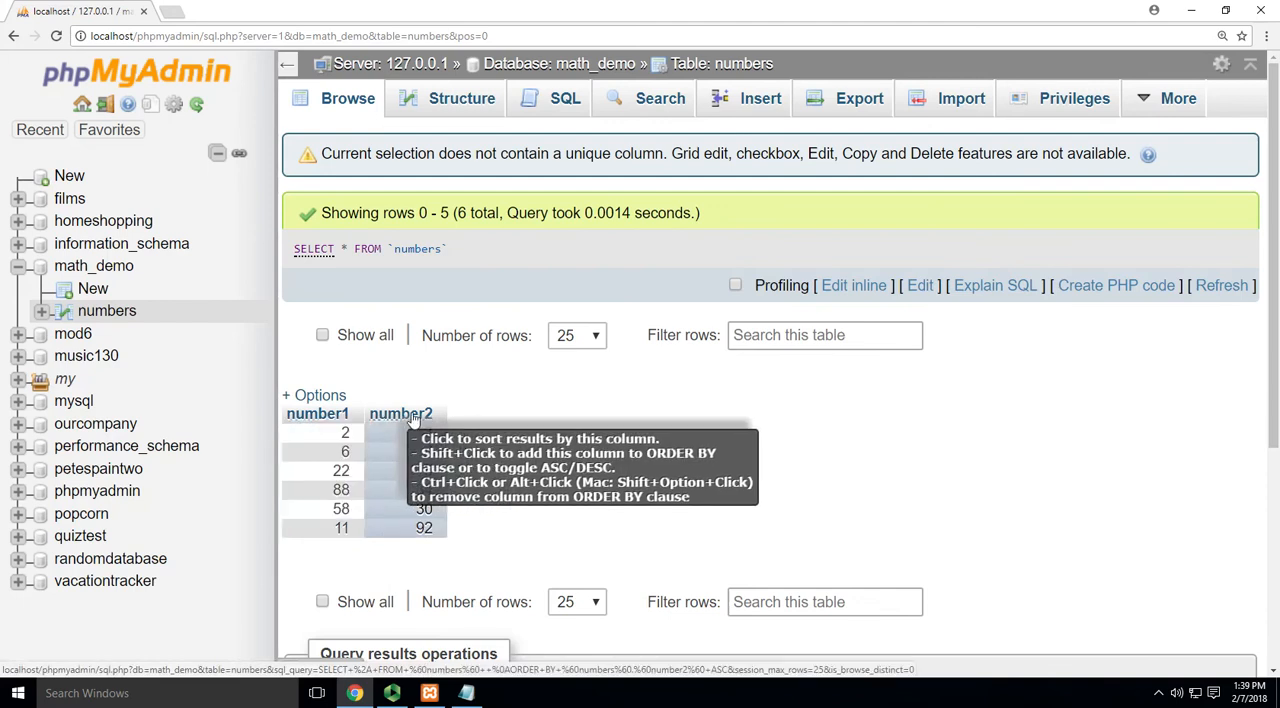
mouse_move(337, 420)
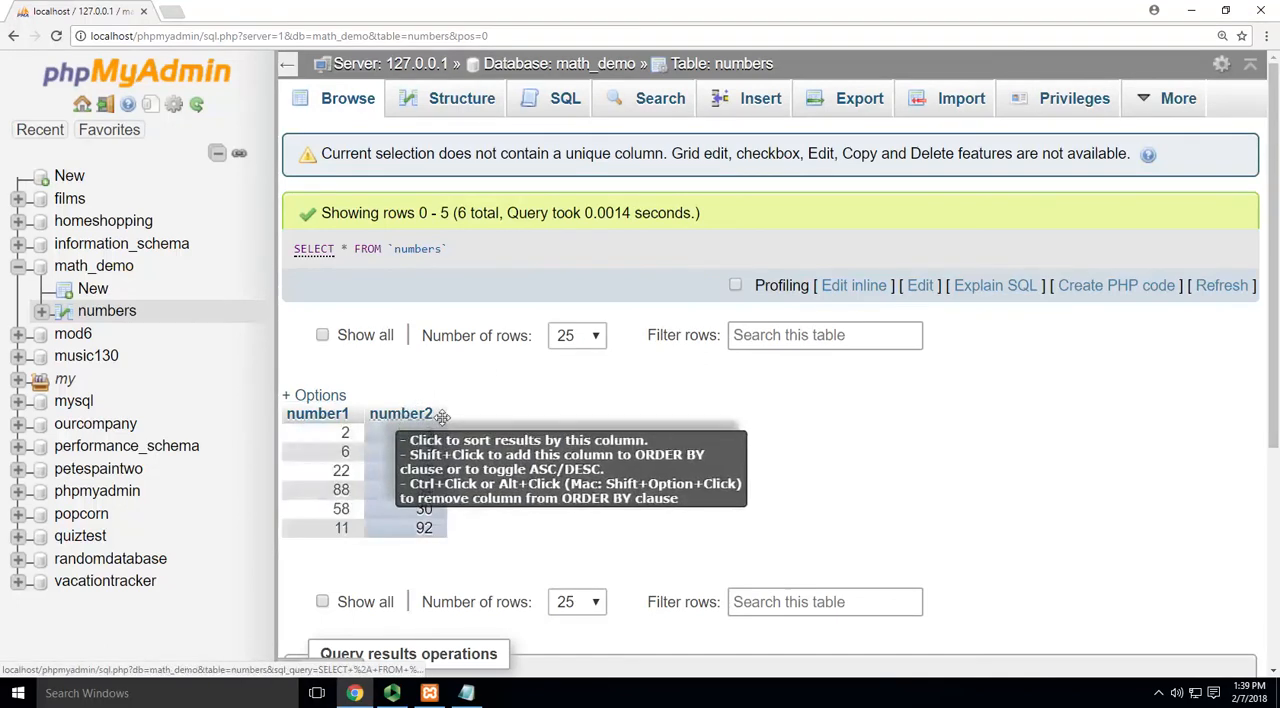
mouse_move(405, 413)
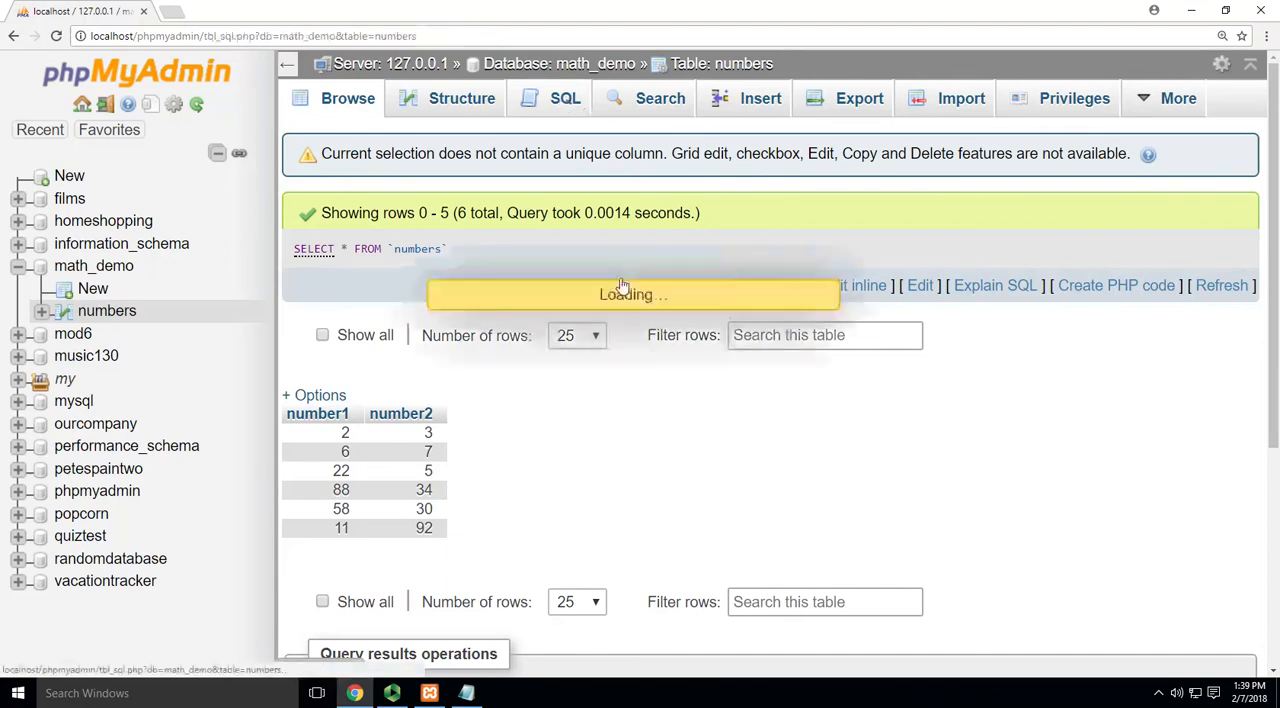
left_click(565, 98)
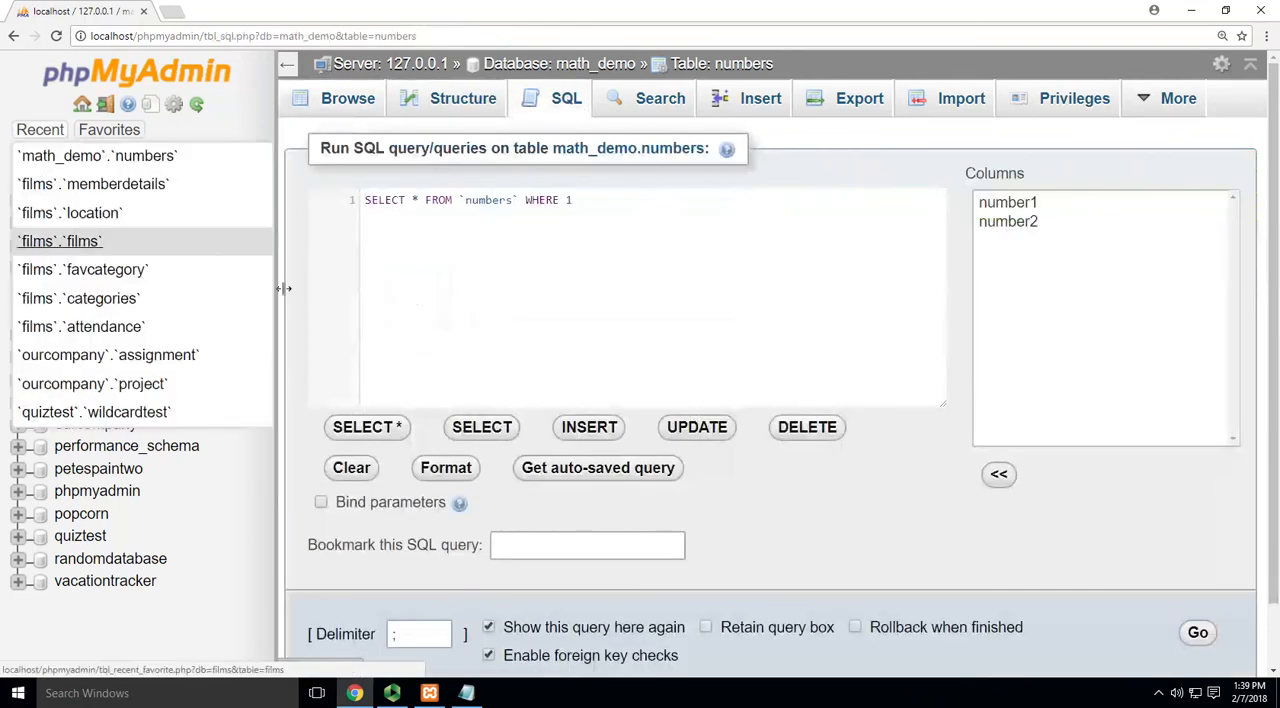
left_click(587, 63)
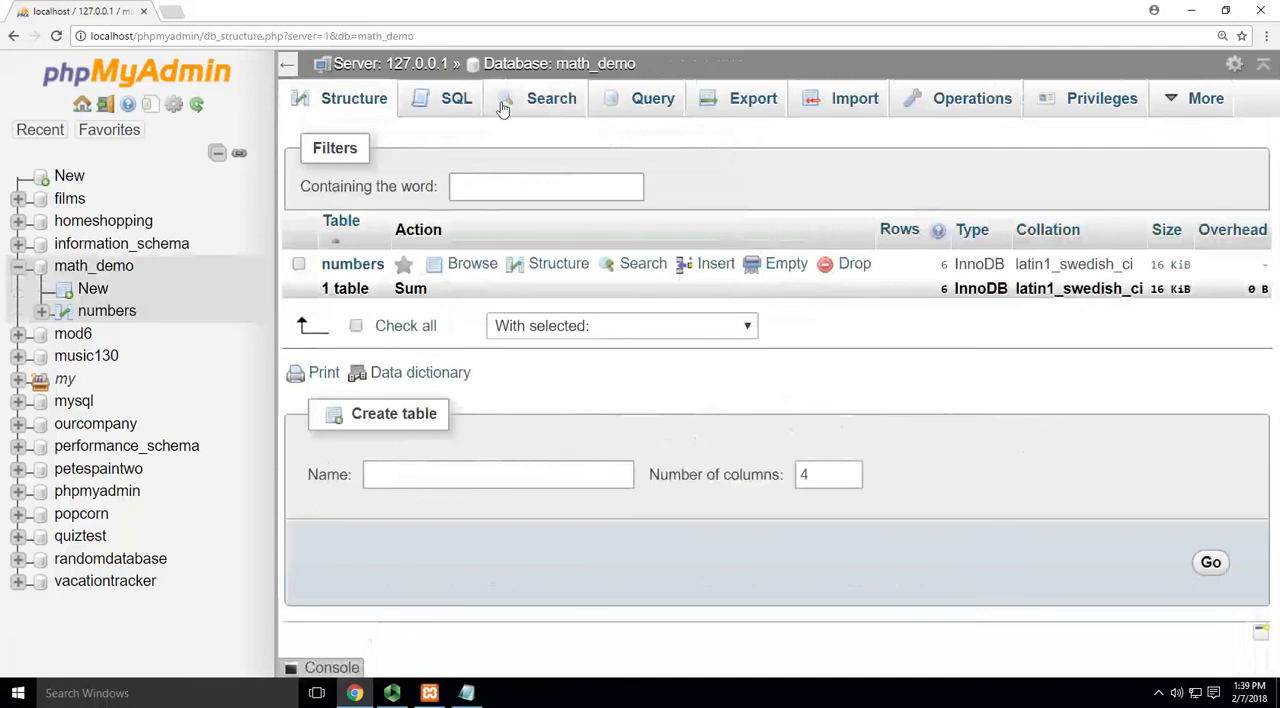
In the math_demo SQL editor, start a SELECT of numbers.number1 and numbers.number2
left_click(456, 98)
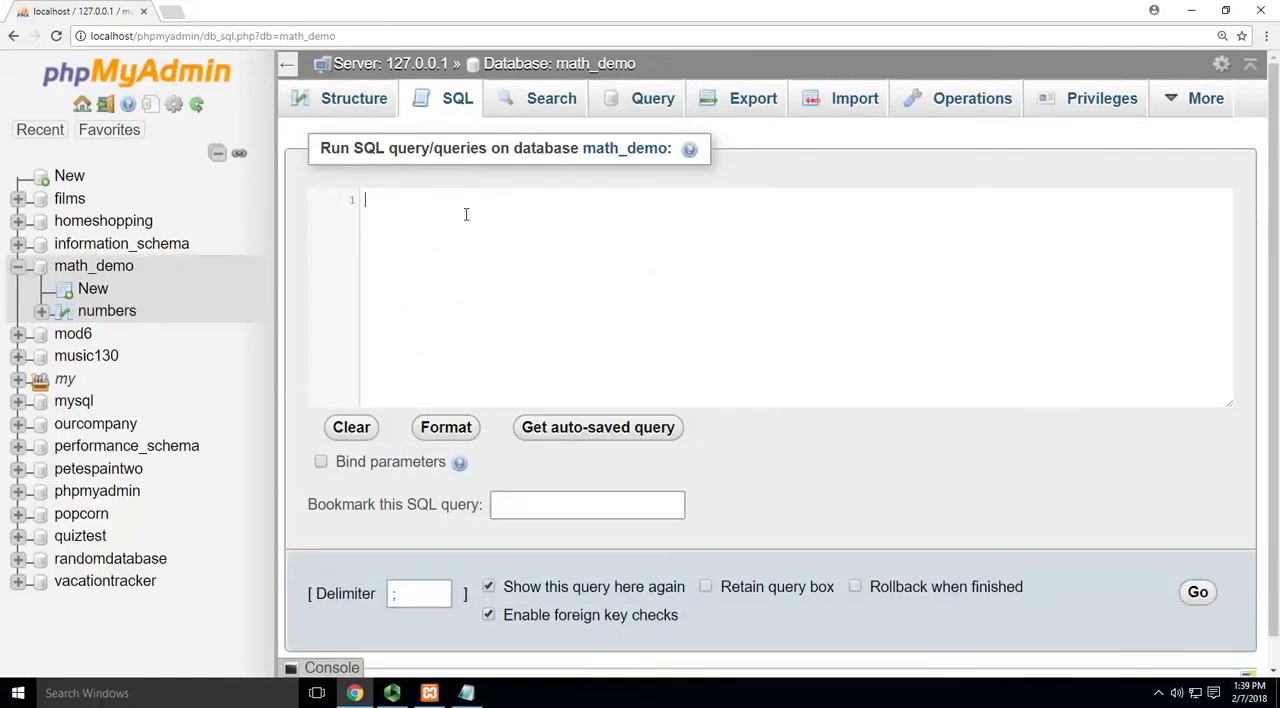
type("SELECT")
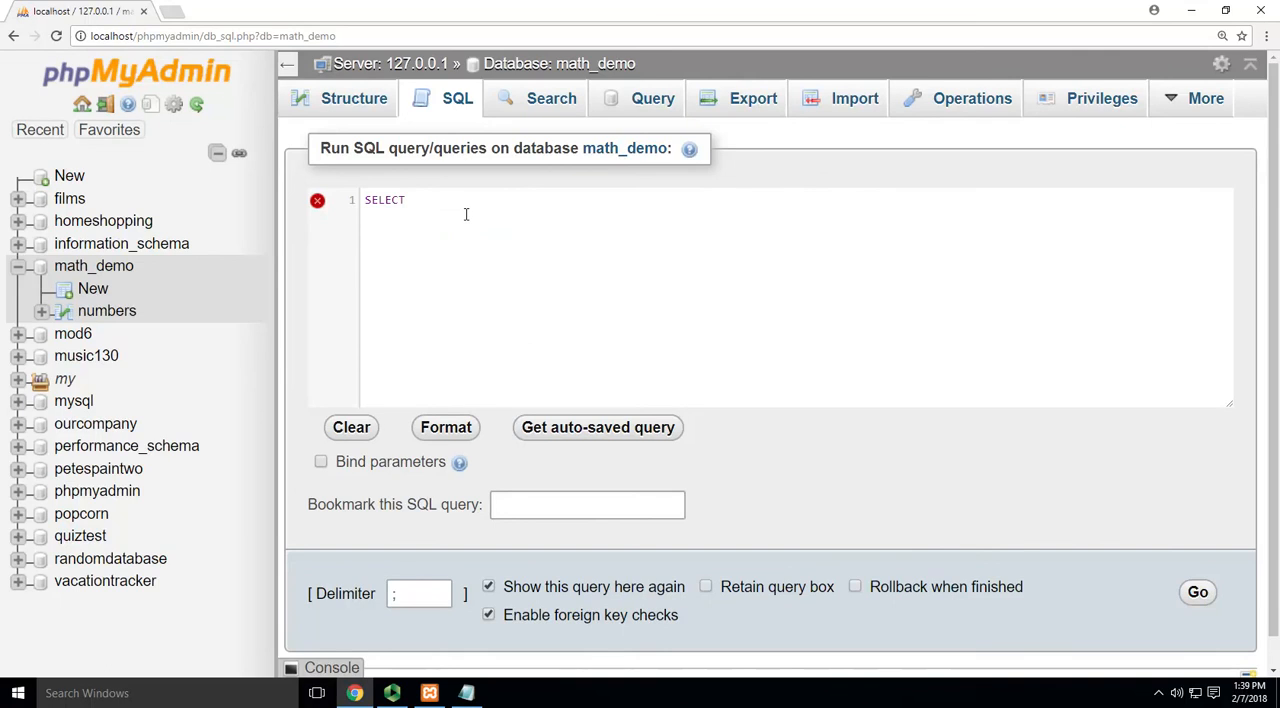
type("f")
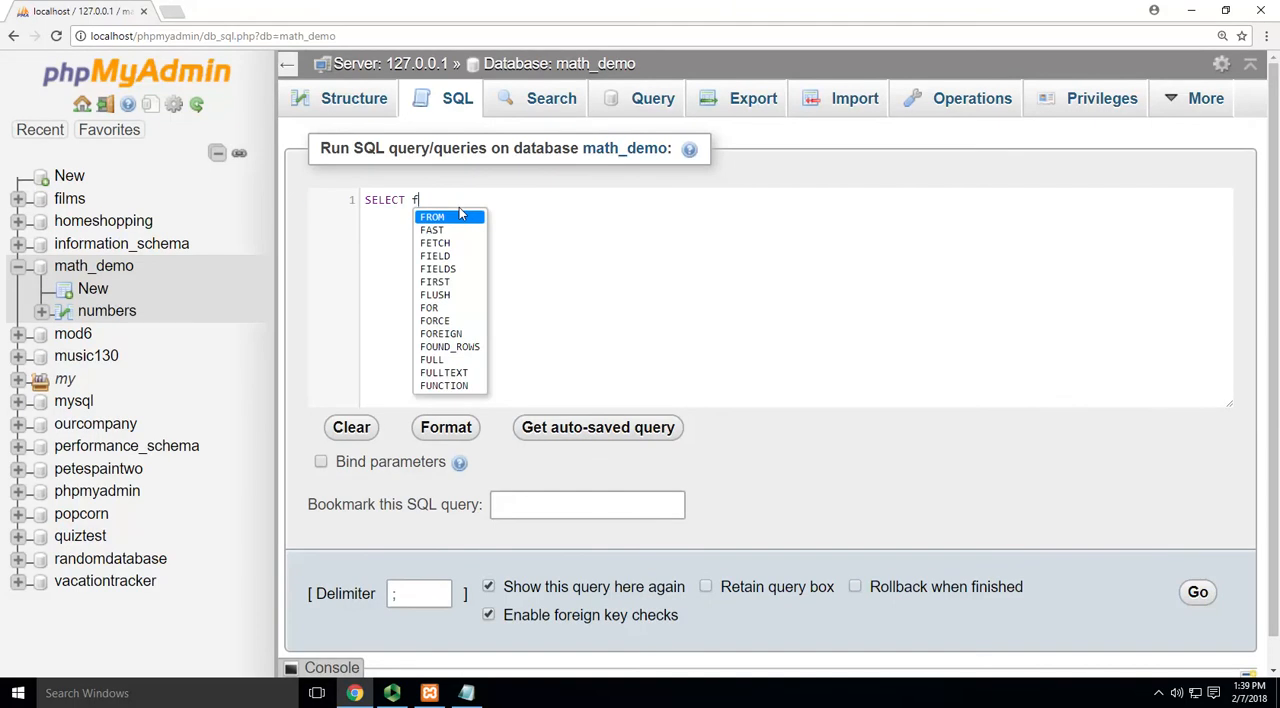
type("numbers.number1, numbers.")
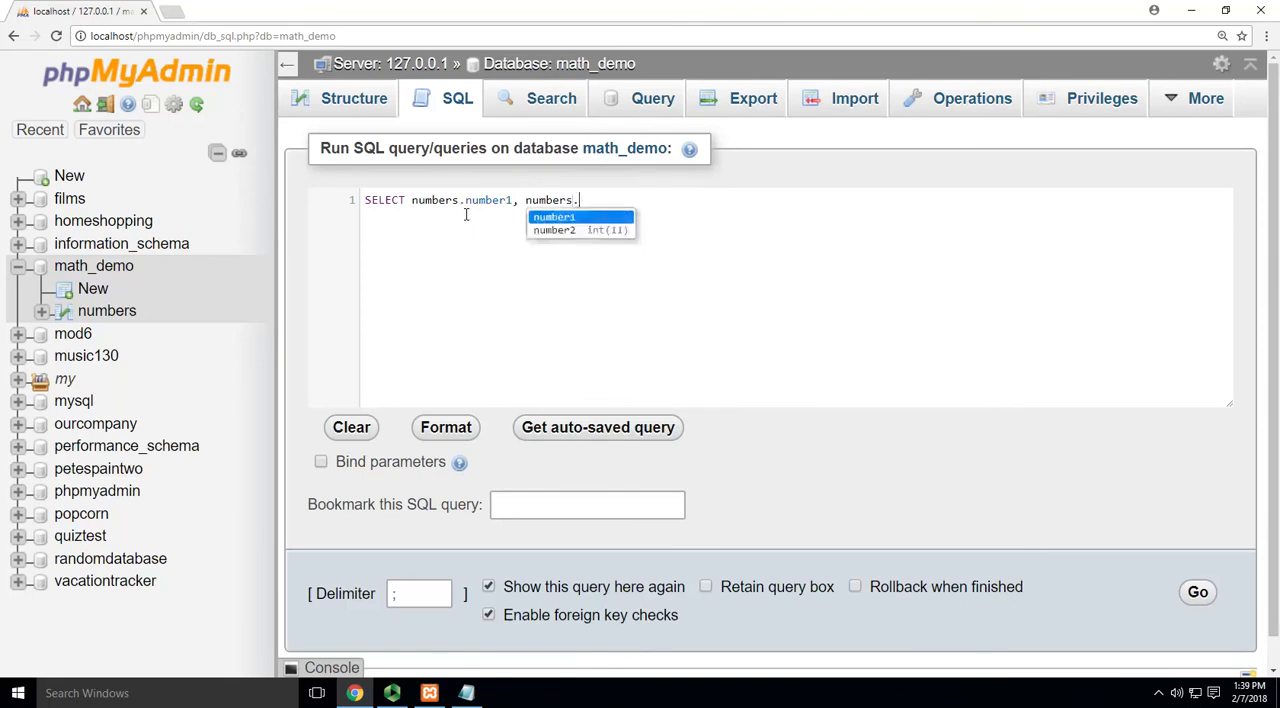
type("number2,")
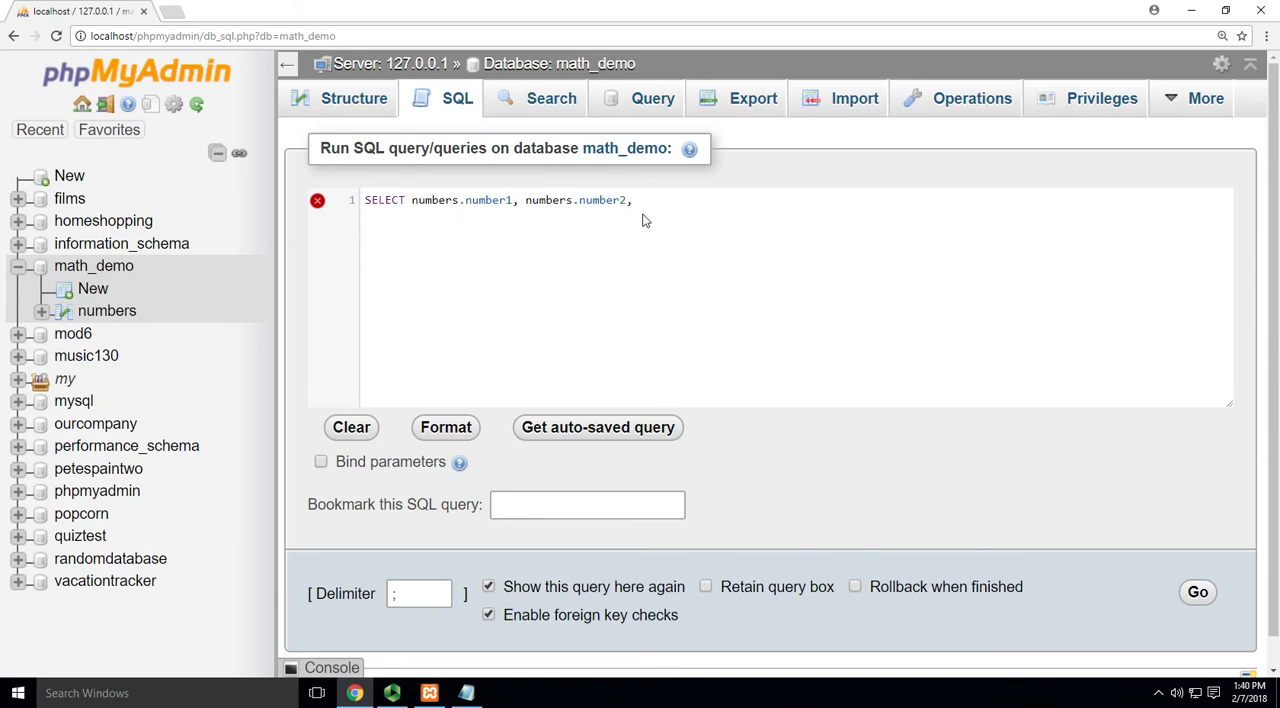
Add (numbers.number1 - numbers.number2) AS 'total subtraction' FROM numbers to the query
type("(n")
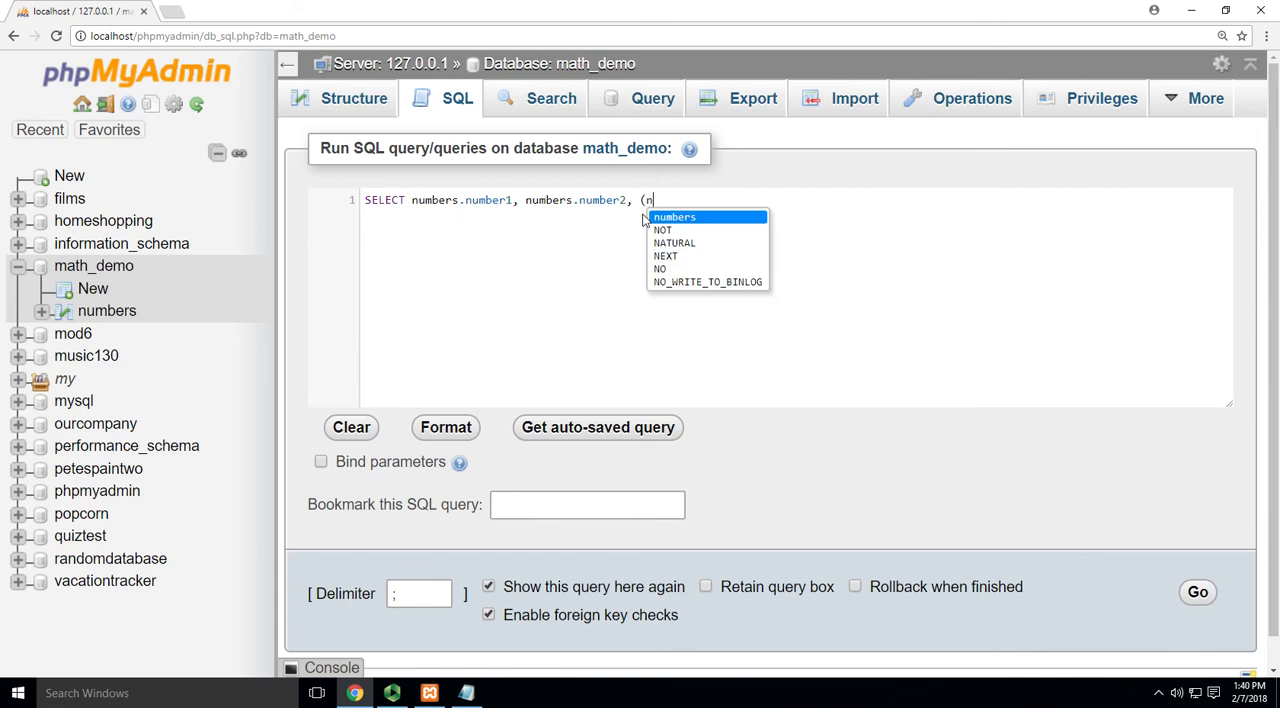
type("umbers.number1 - numbers")
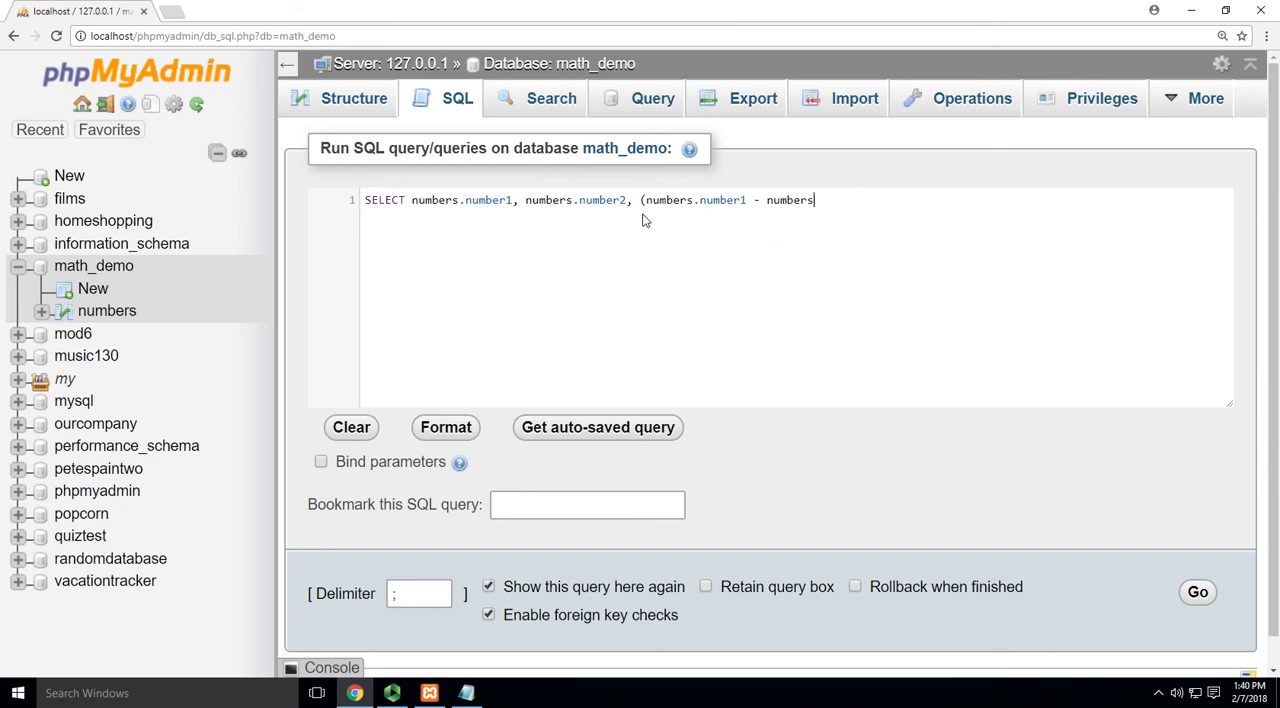
type(".2")
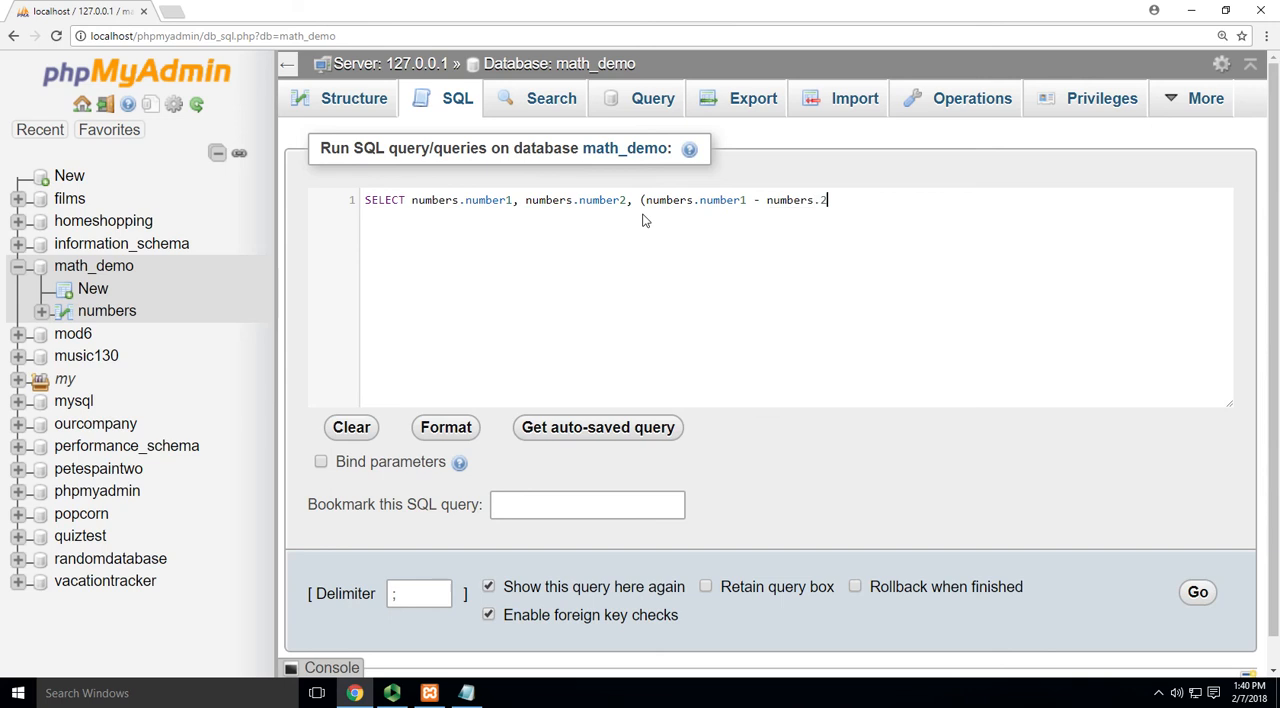
type(")")
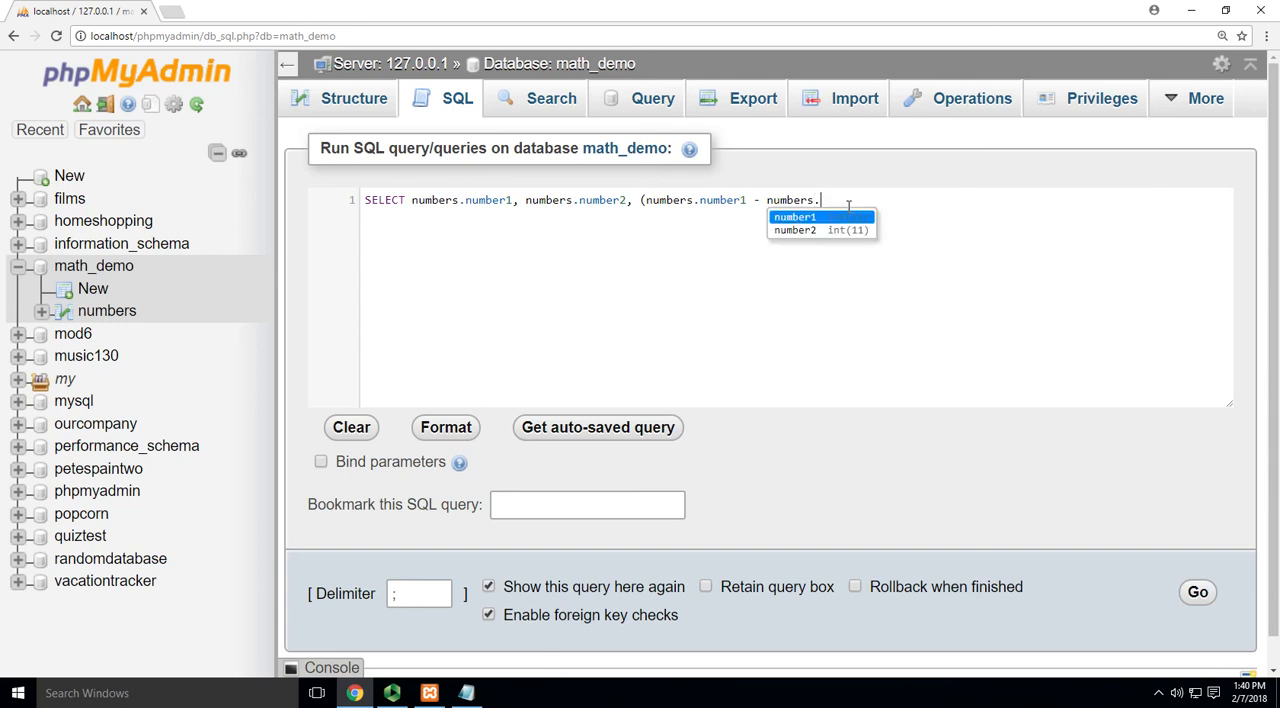
type("number2")
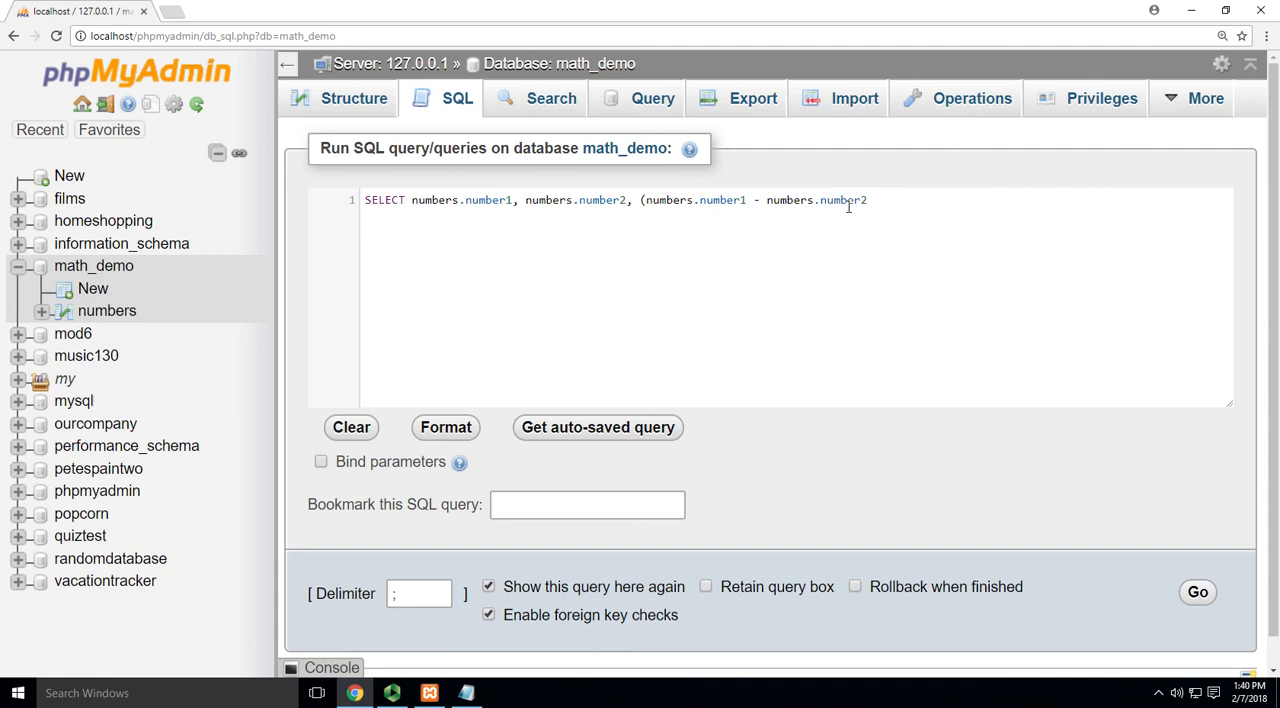
type("AS")
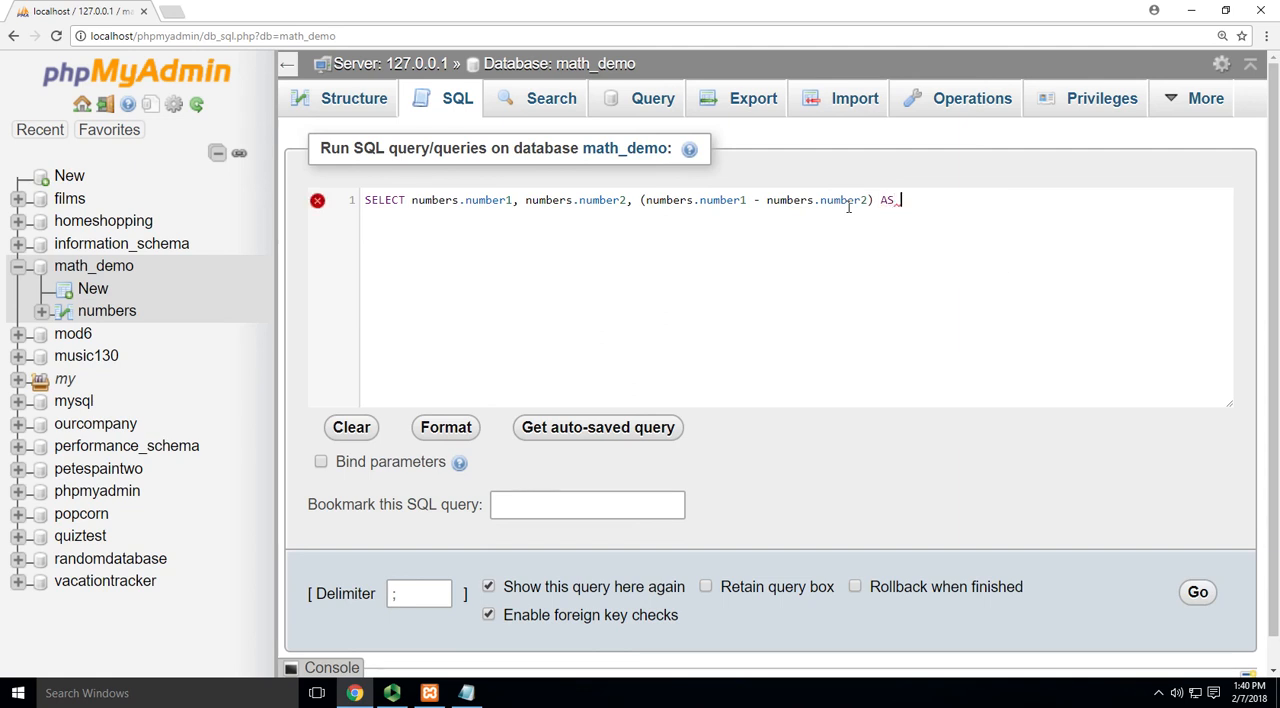
type("'total subtra")
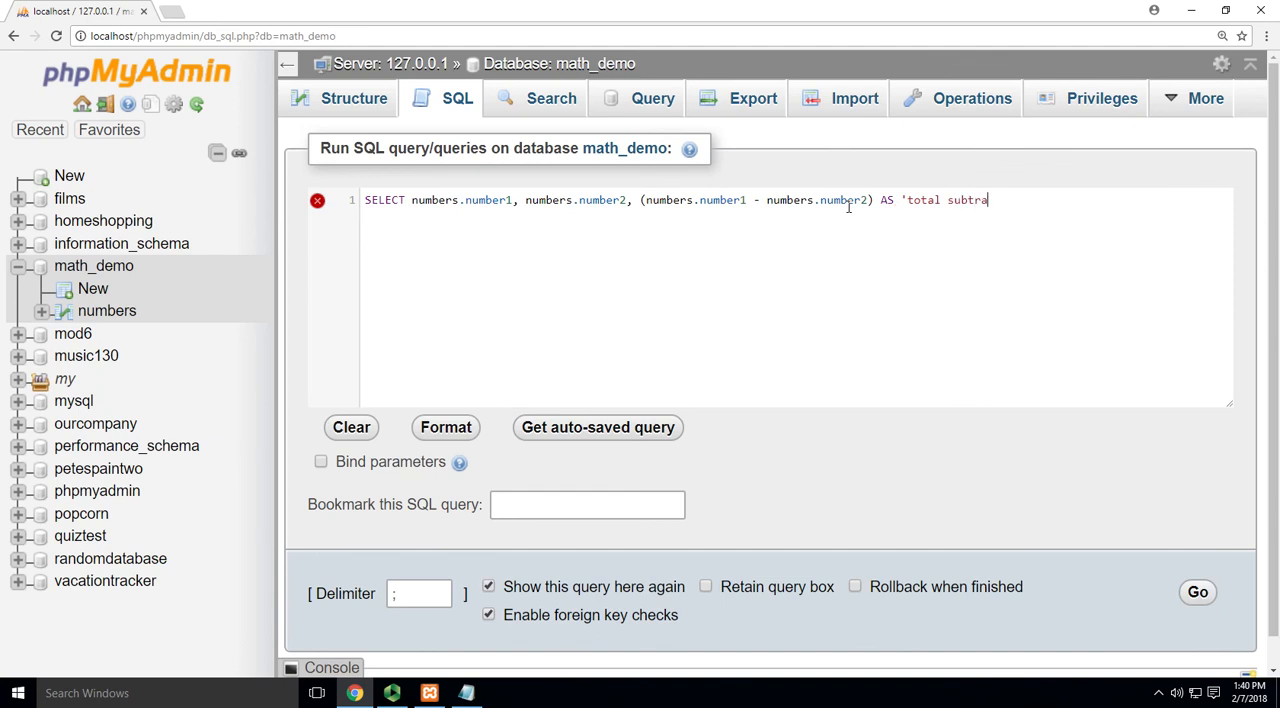
type("ction'")
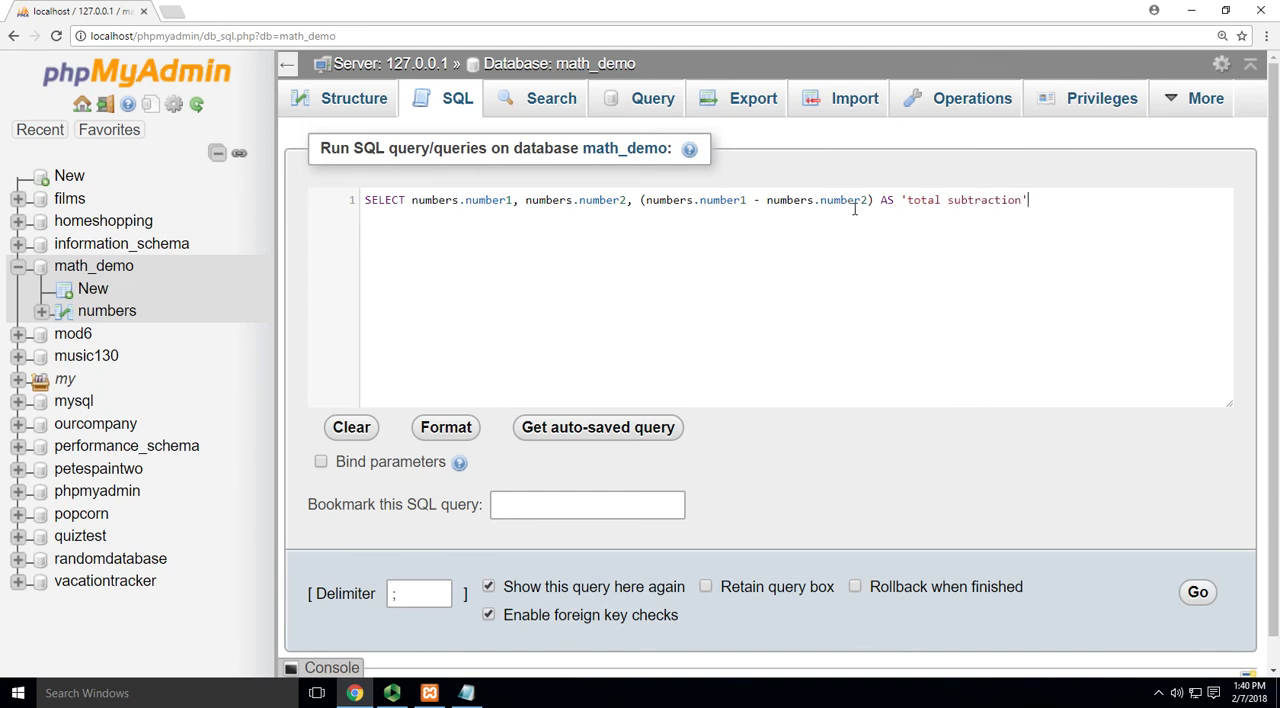
type("FROM")
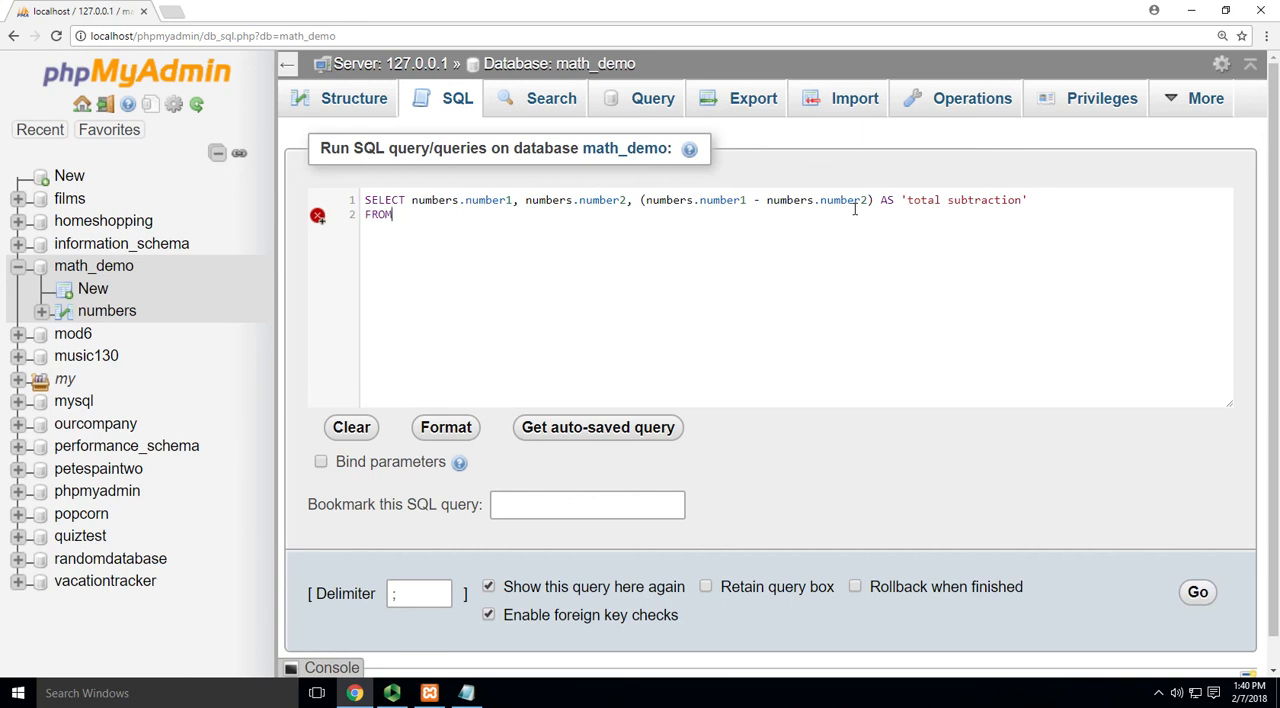
type("numbers")
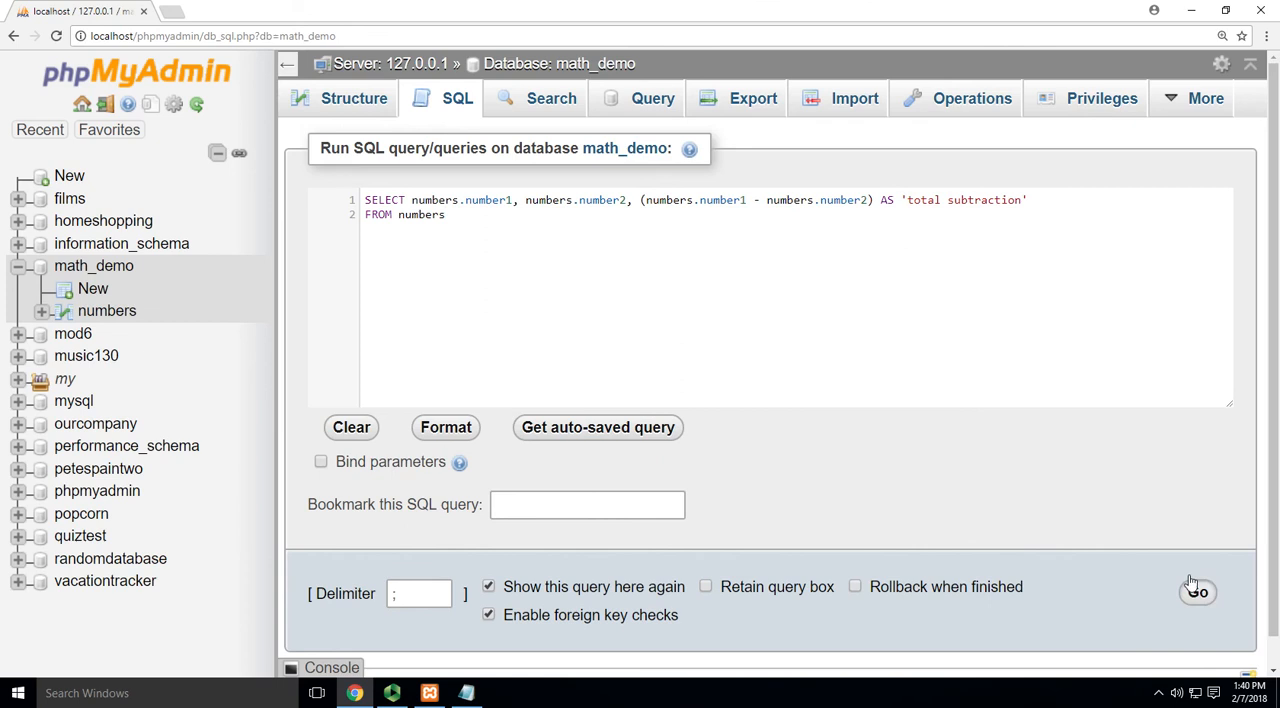
Run the subtraction query, then change it to number1 * number2 aliased 'total cost' and rerun
left_click(1197, 591)
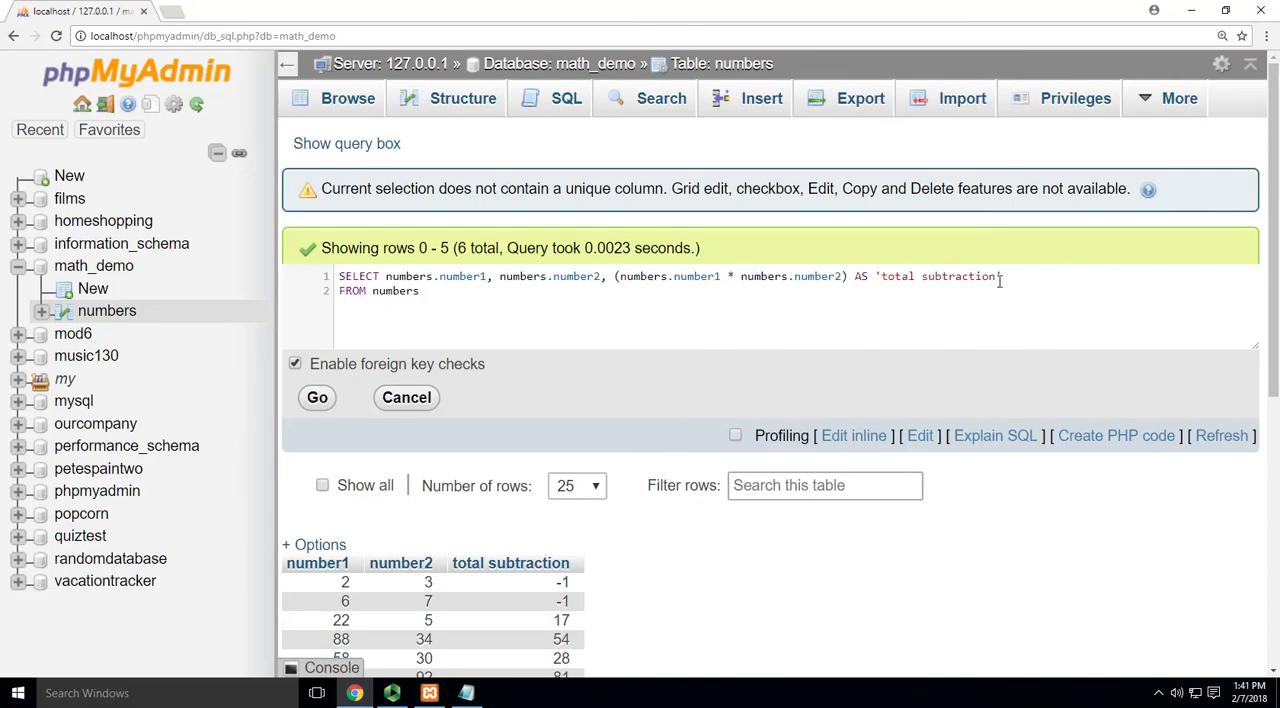
double_click(958, 276)
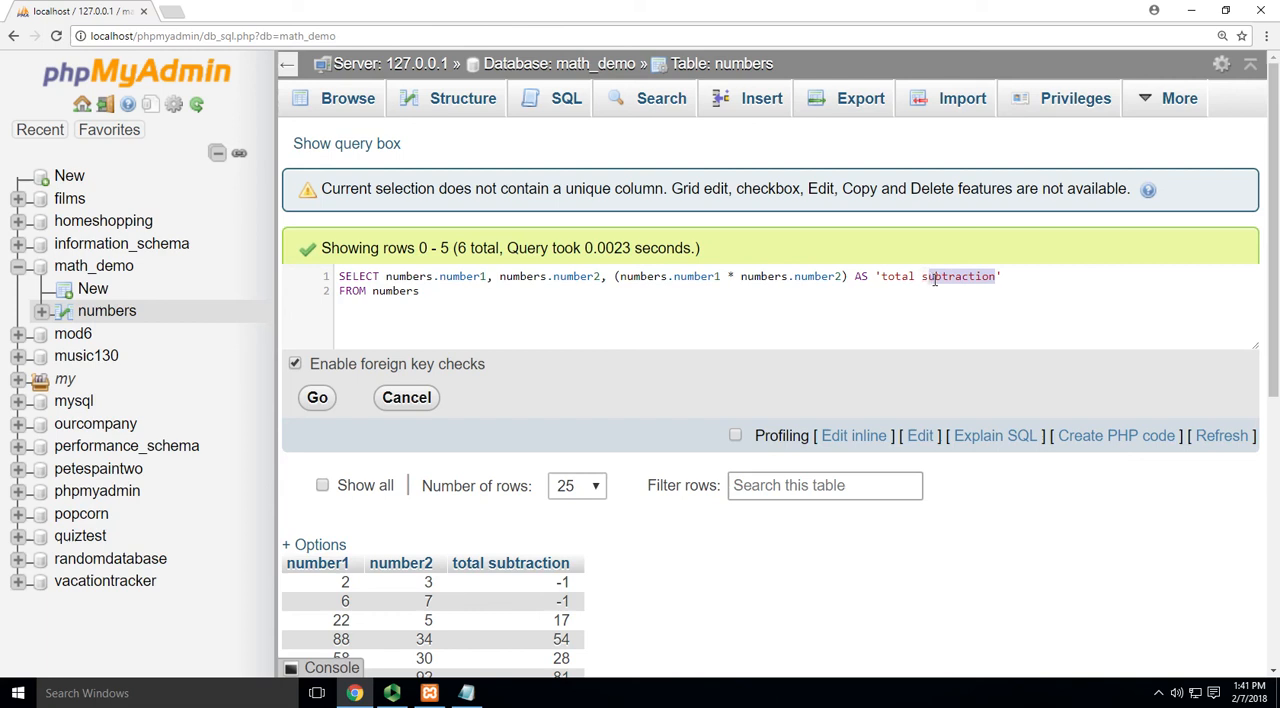
type("cost")
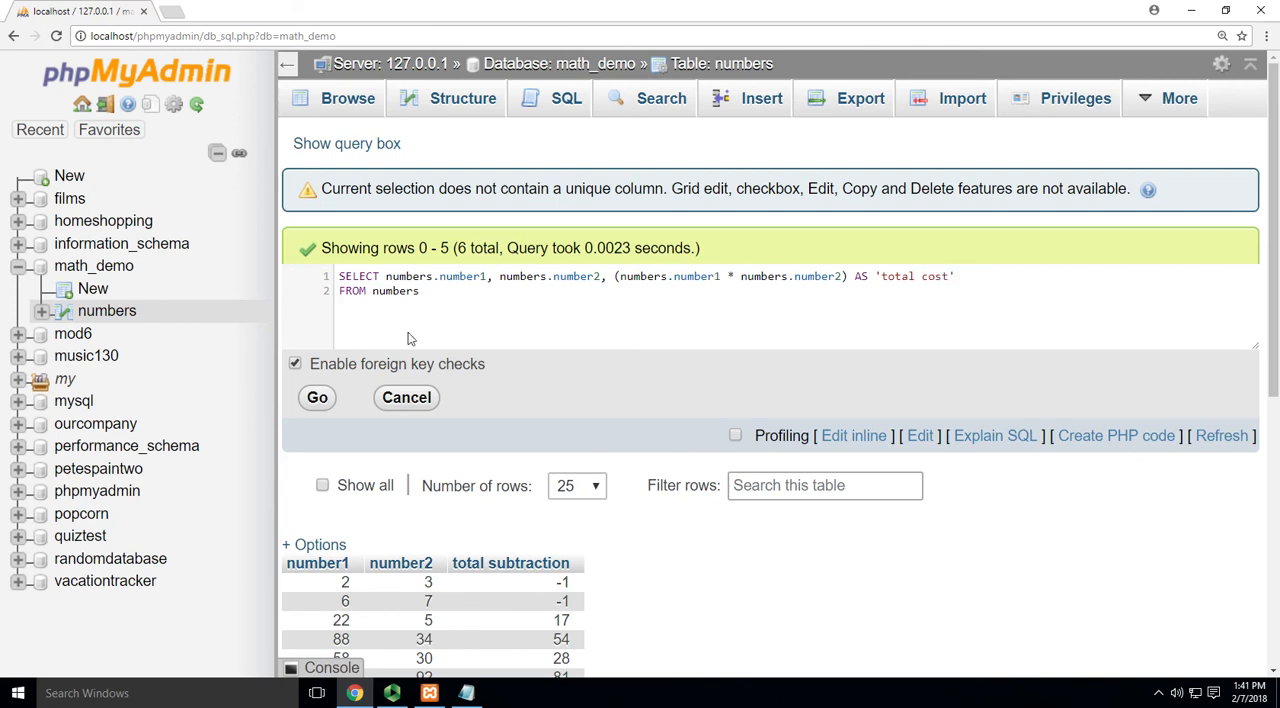
left_click(317, 397)
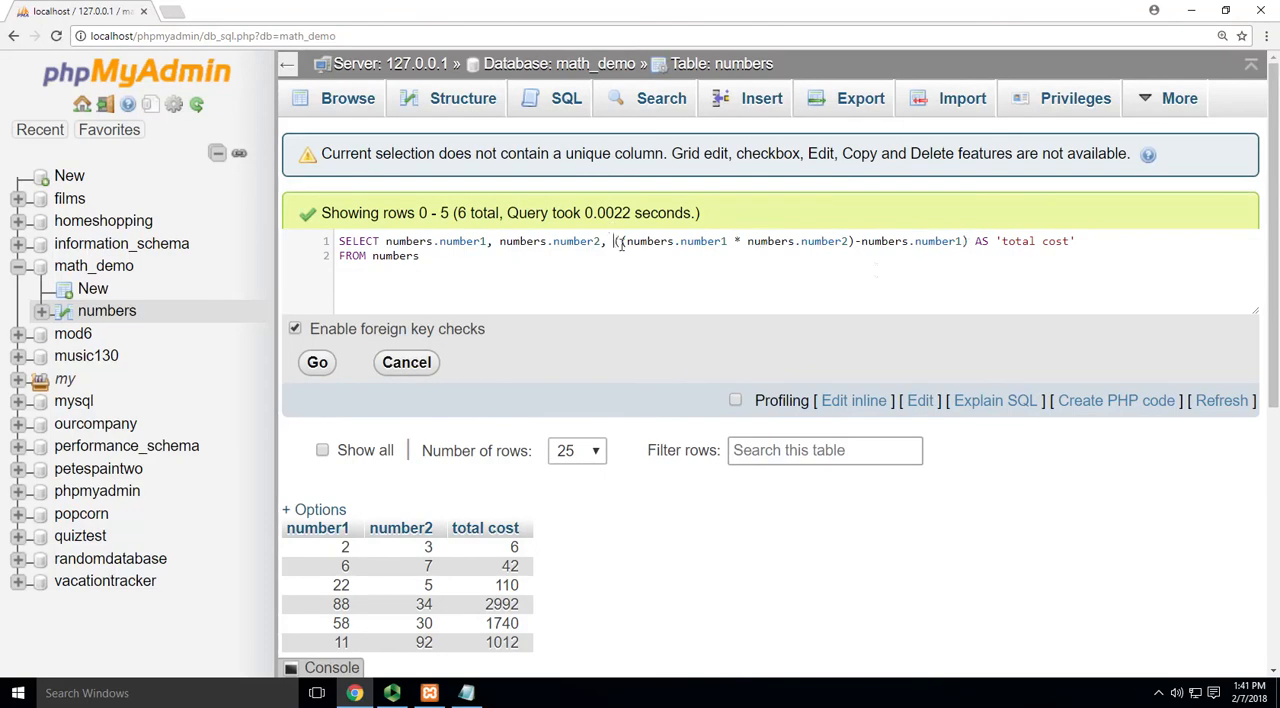
Change the expression to ((number1*number2)-number1)+number2 aliased 'weird stuff' and run it
type("(")
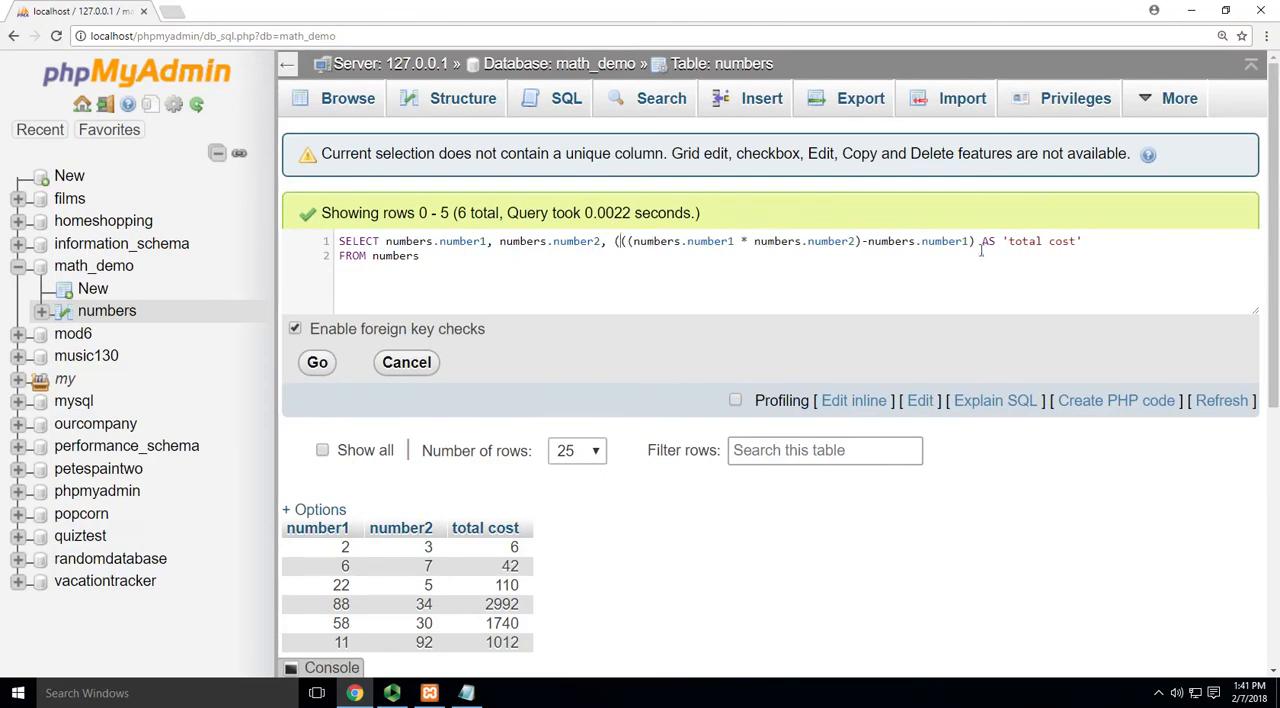
type("(+")
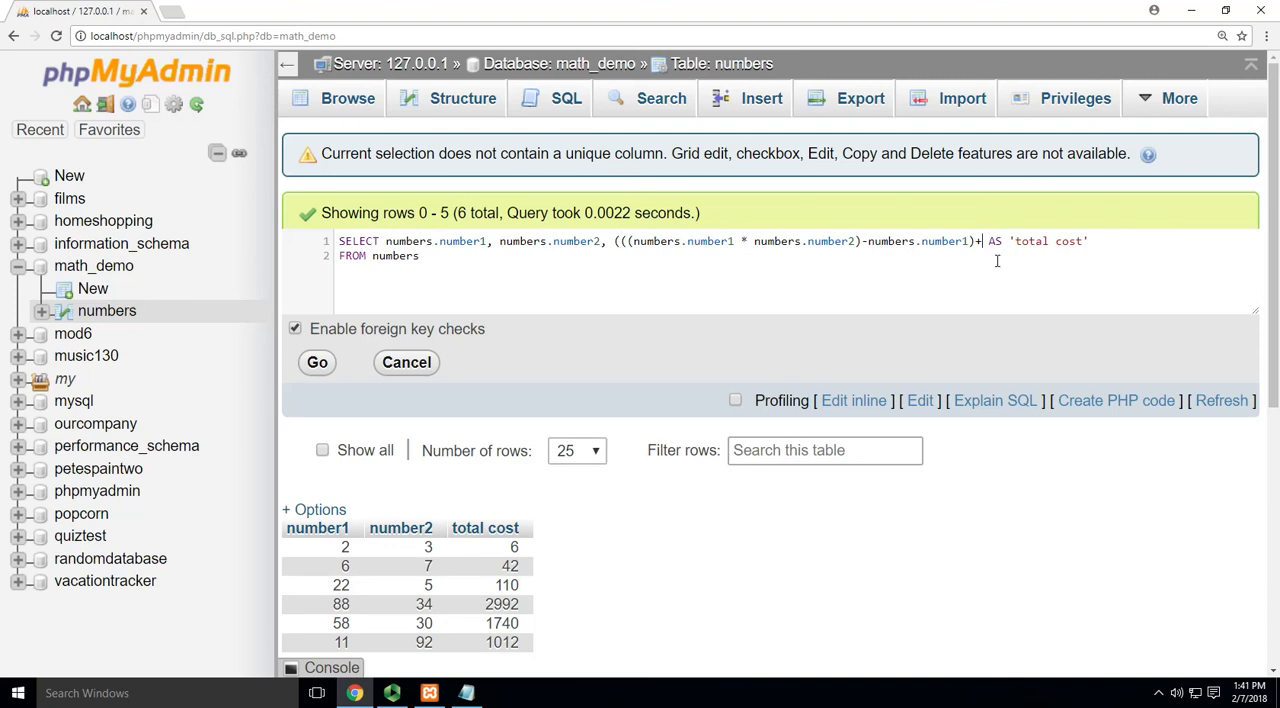
type("numbers.number2")
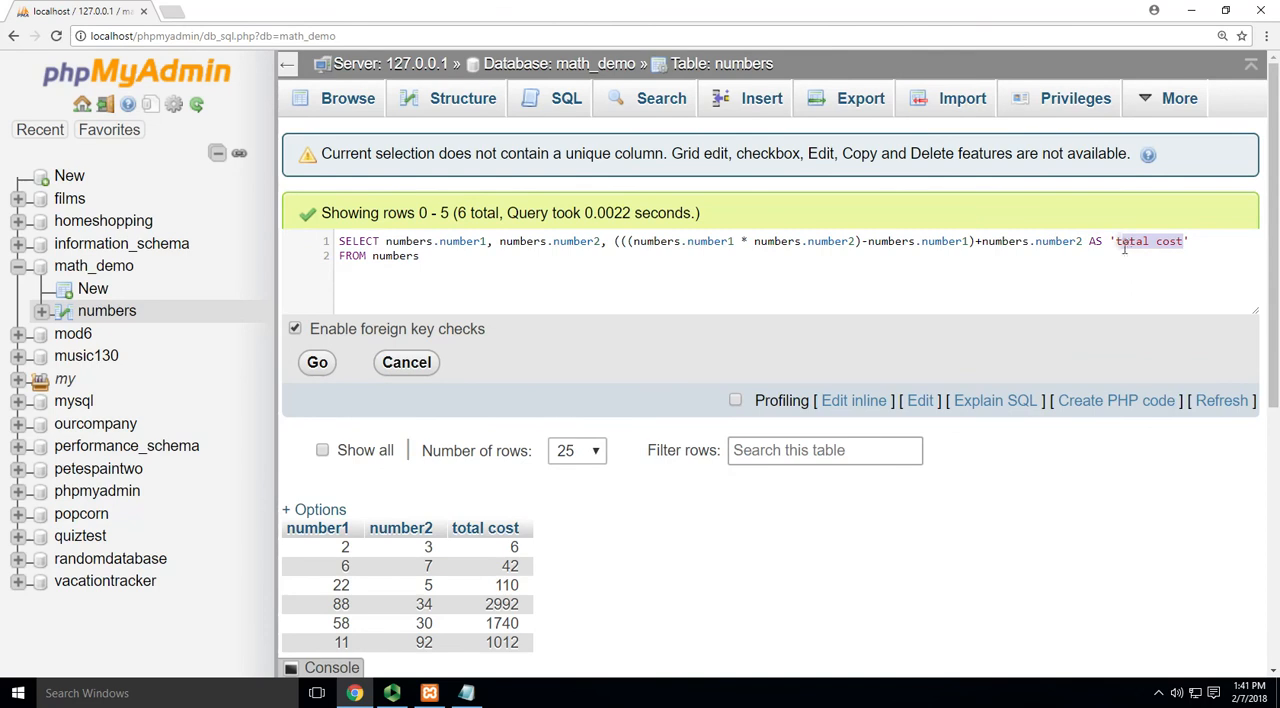
type("weird")
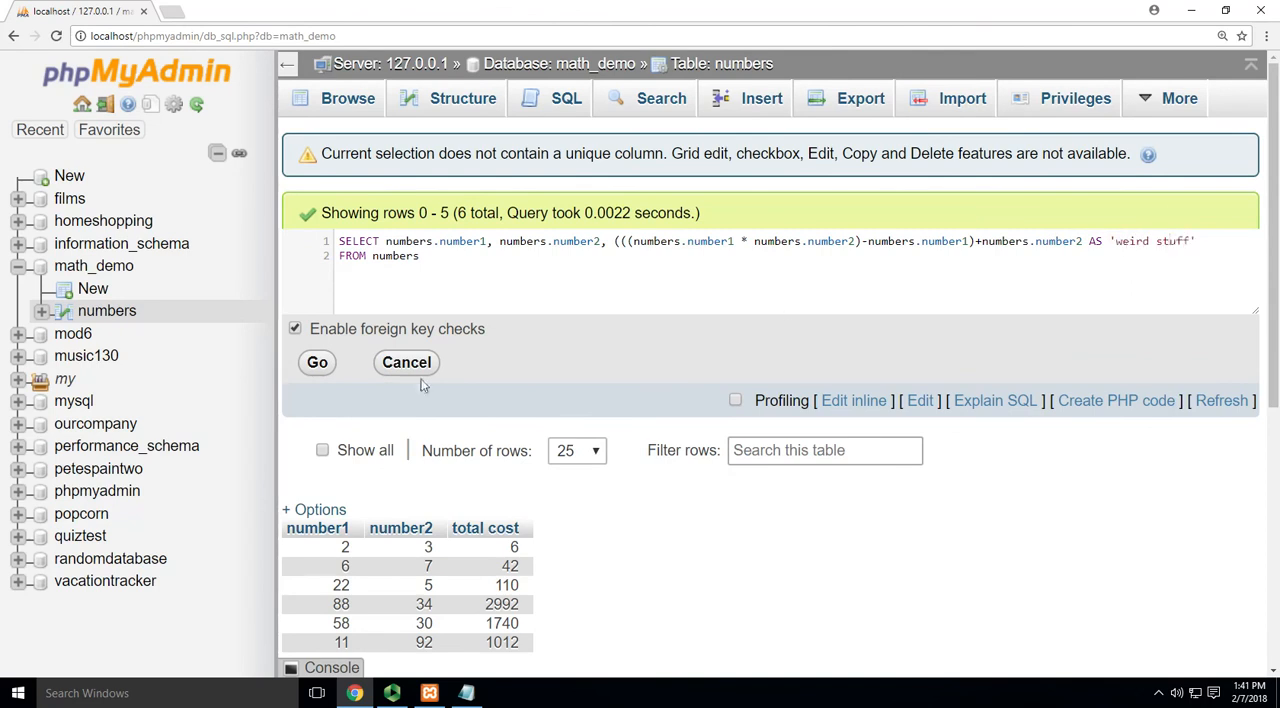
left_click(317, 362)
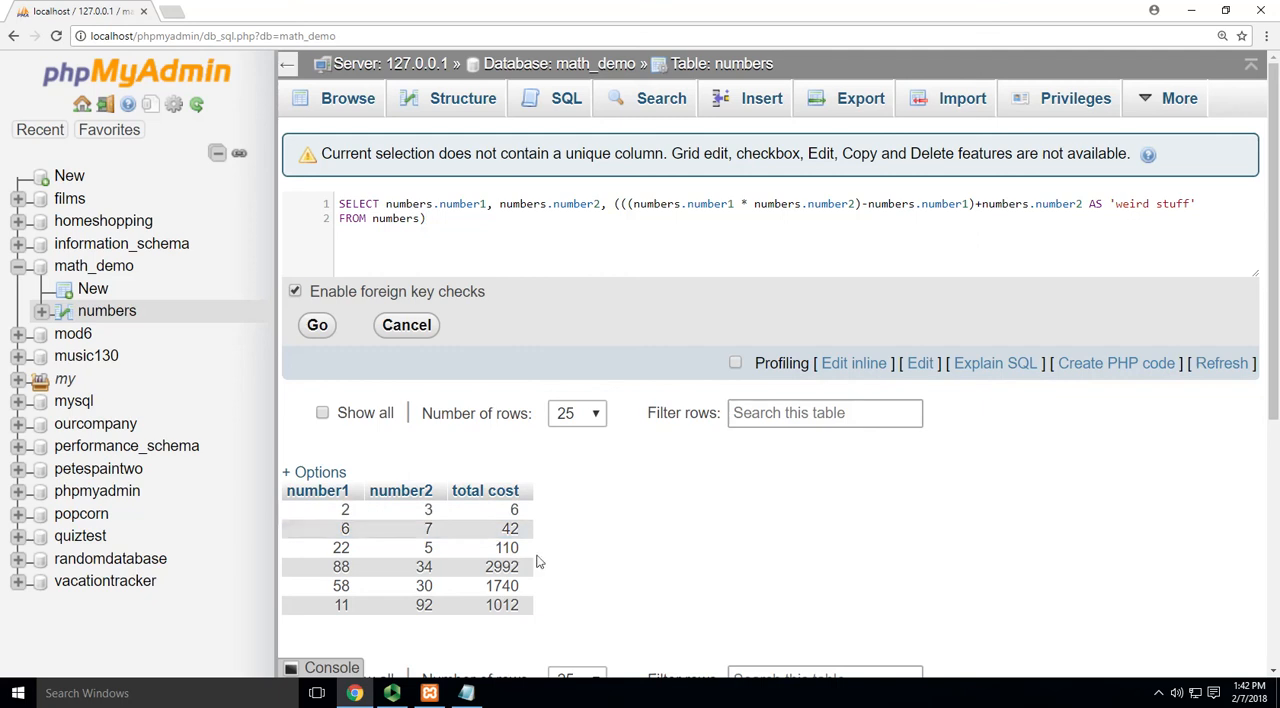
mouse_move(838, 223)
type(")")
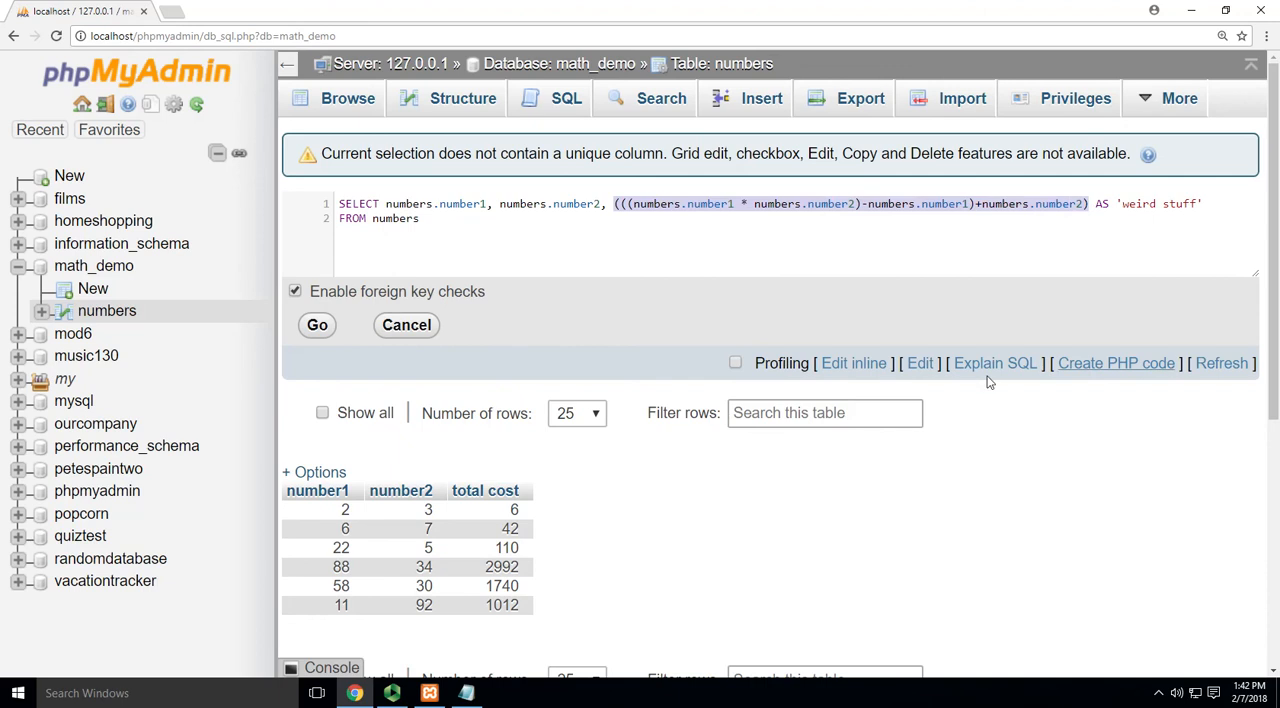
left_click(317, 324)
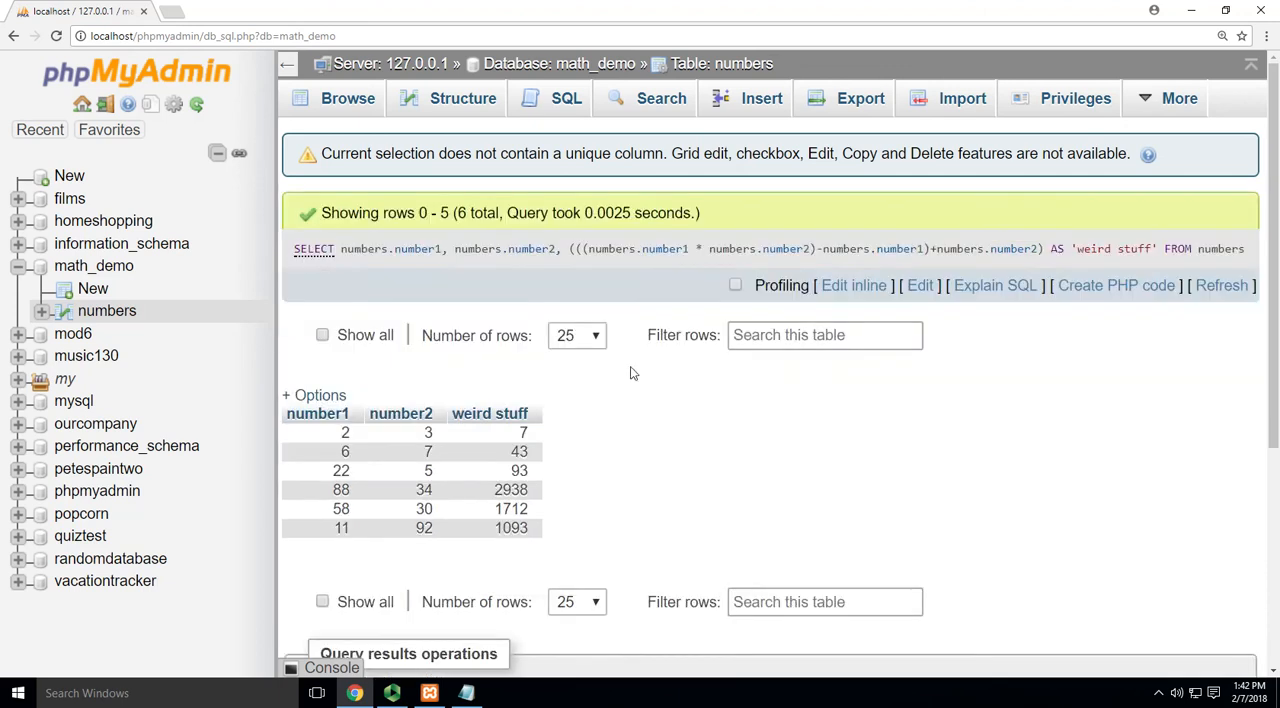
mouse_move(519, 570)
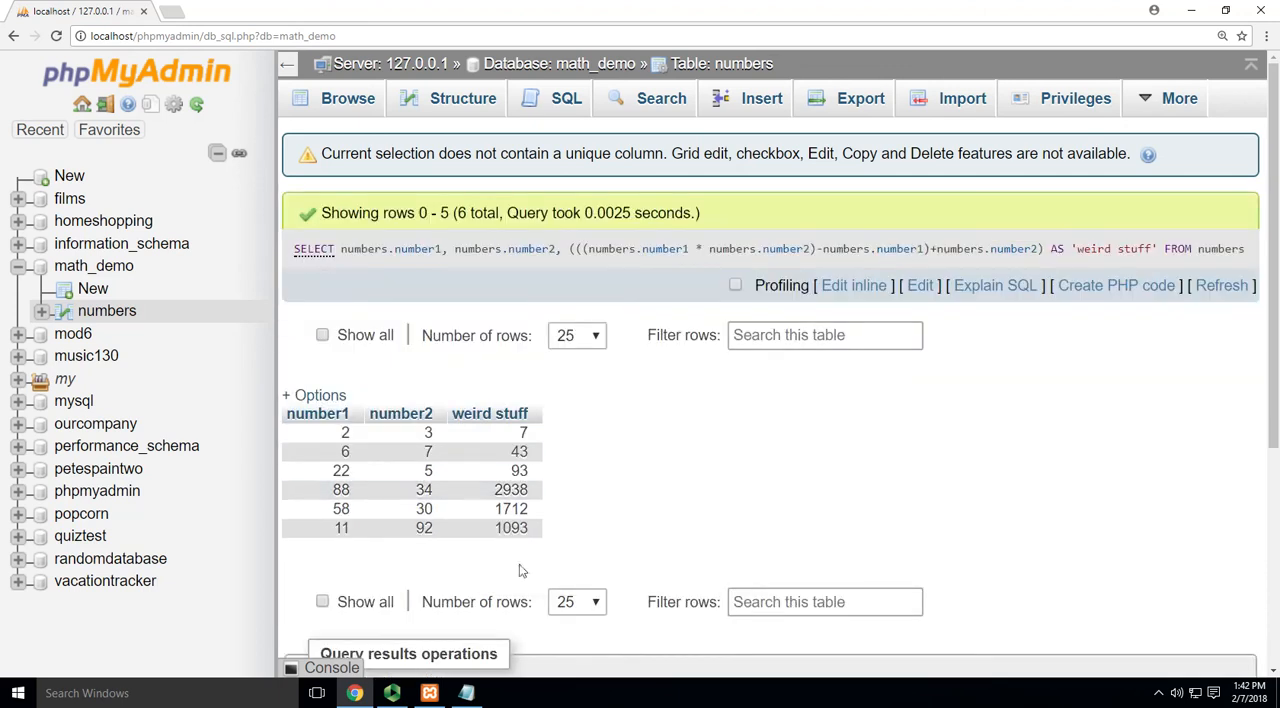